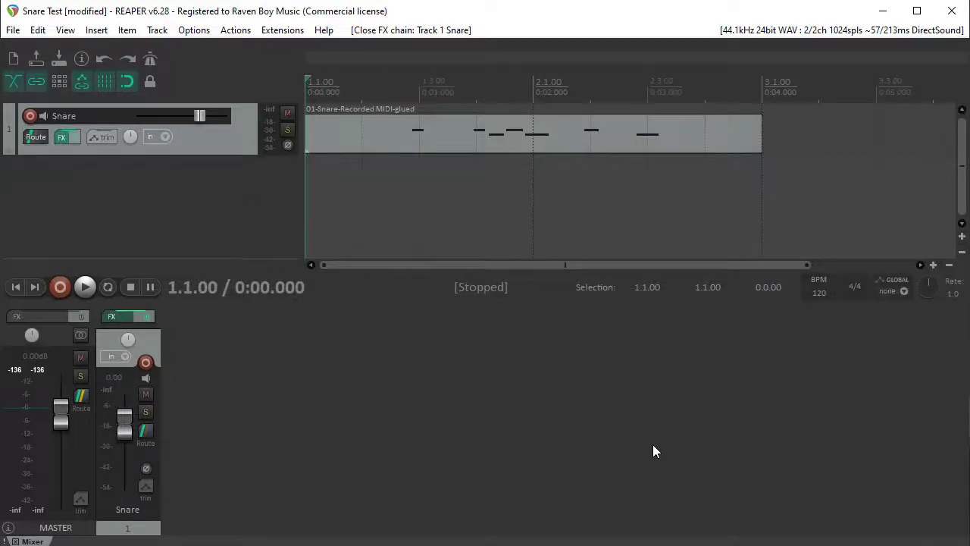
mouse_move(576, 448)
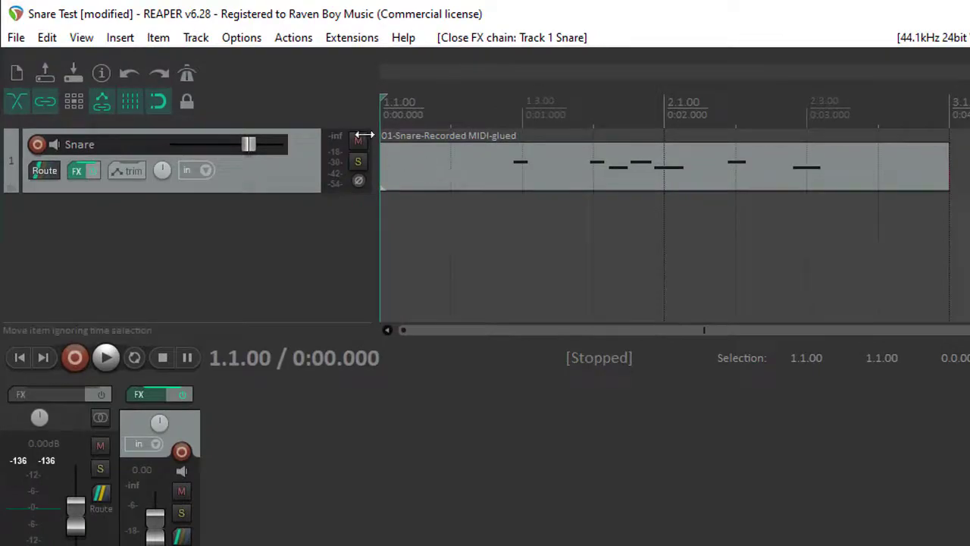
mouse_move(272, 296)
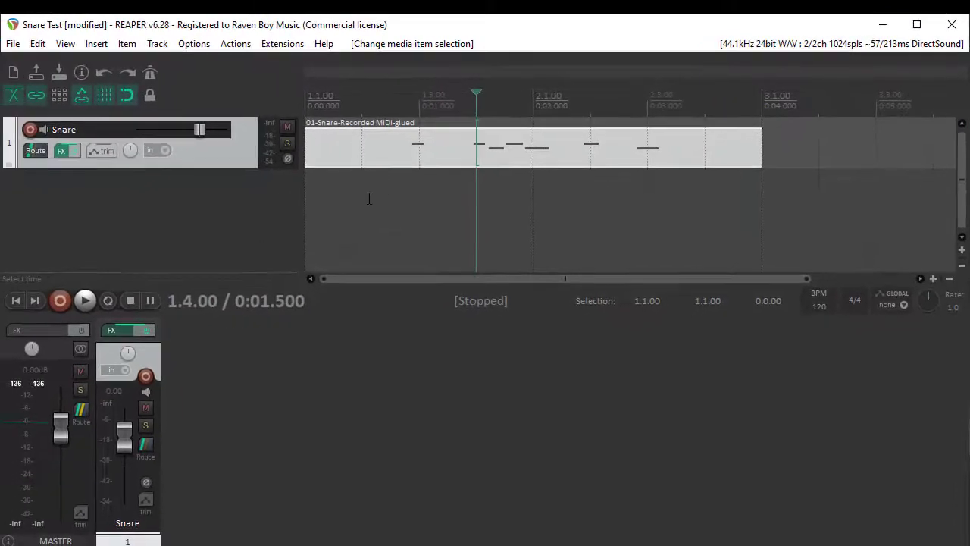
Play the dry snare part from 1.2.00, then stop playback.
left_click(84, 301)
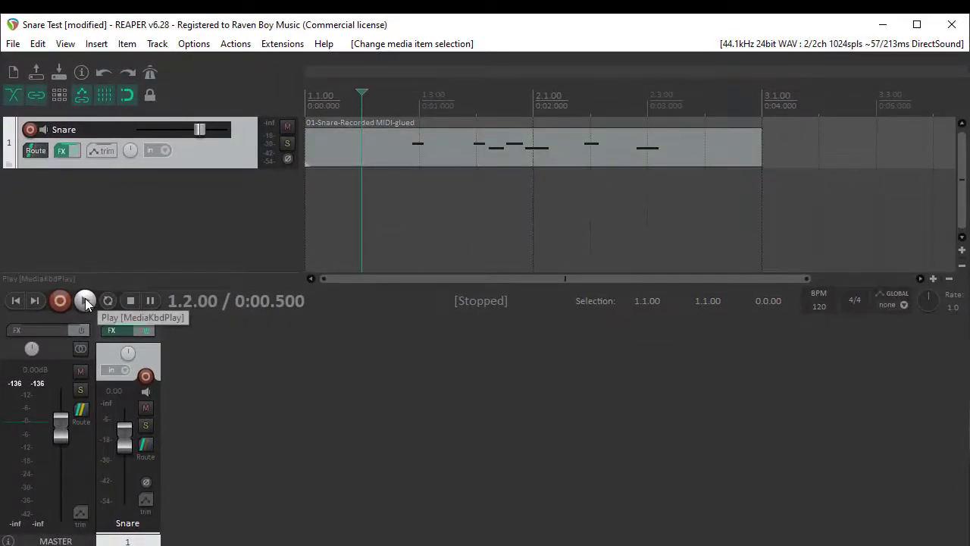
left_click(85, 300)
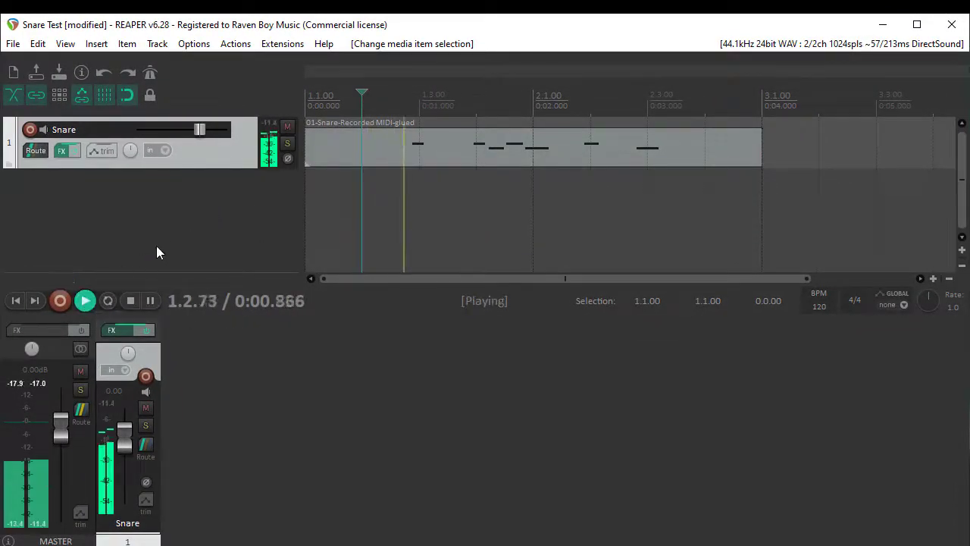
mouse_move(130, 301)
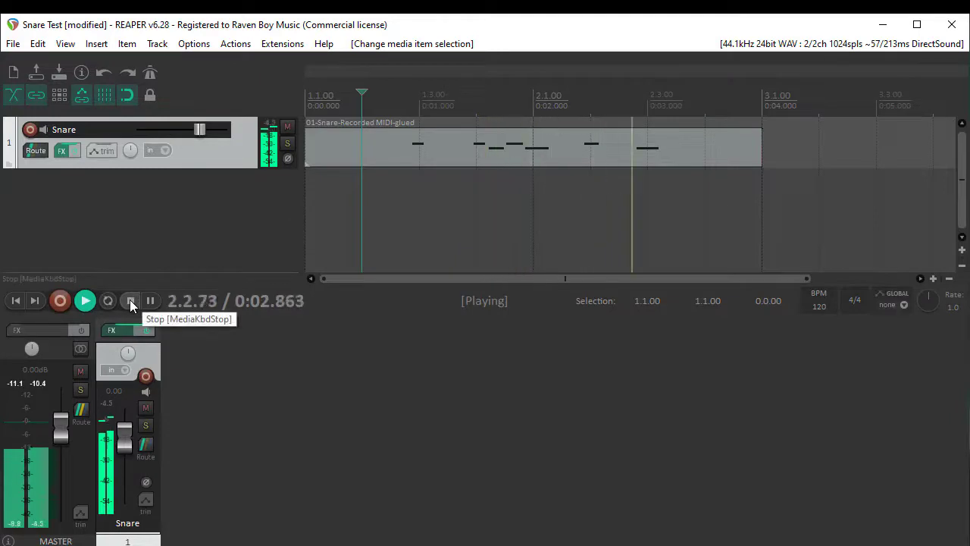
left_click(129, 300)
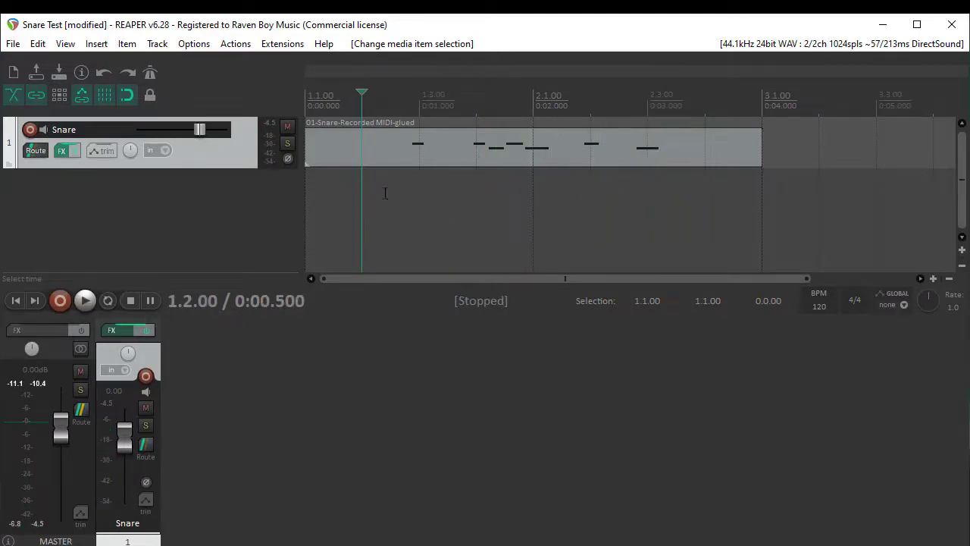
mouse_move(660, 210)
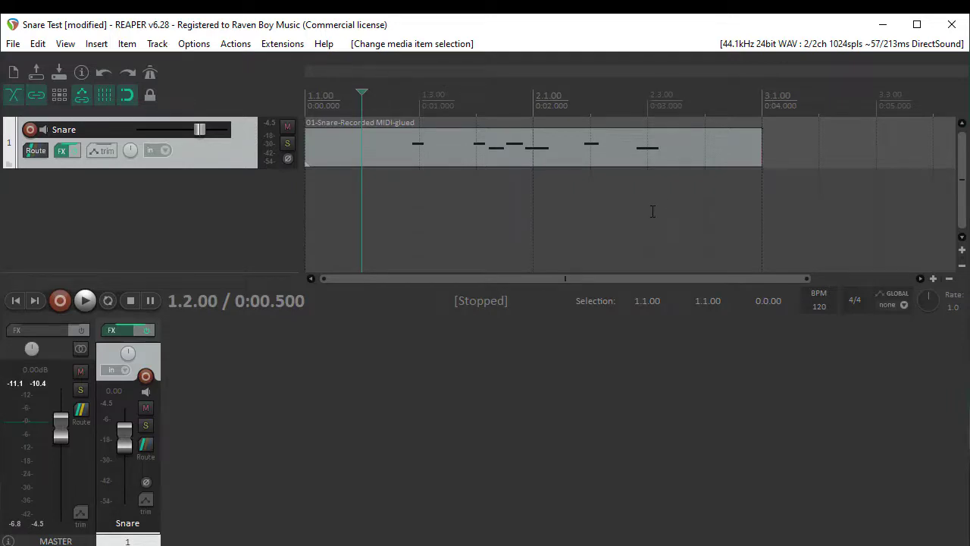
mouse_move(509, 190)
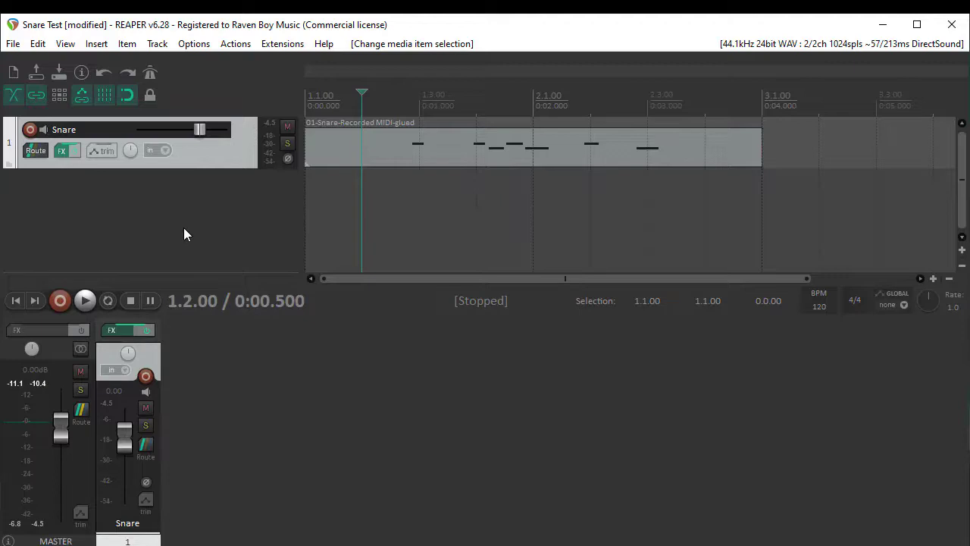
mouse_move(201, 224)
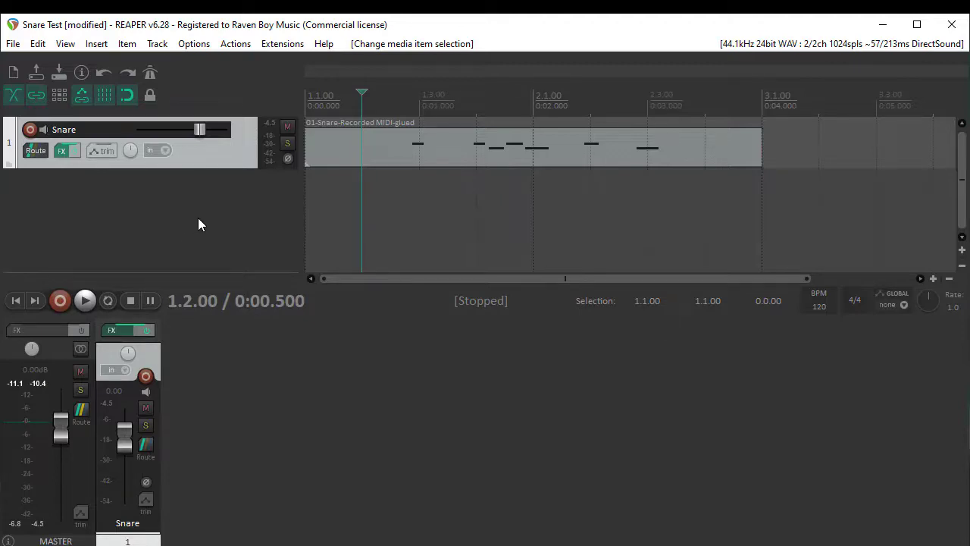
mouse_move(243, 222)
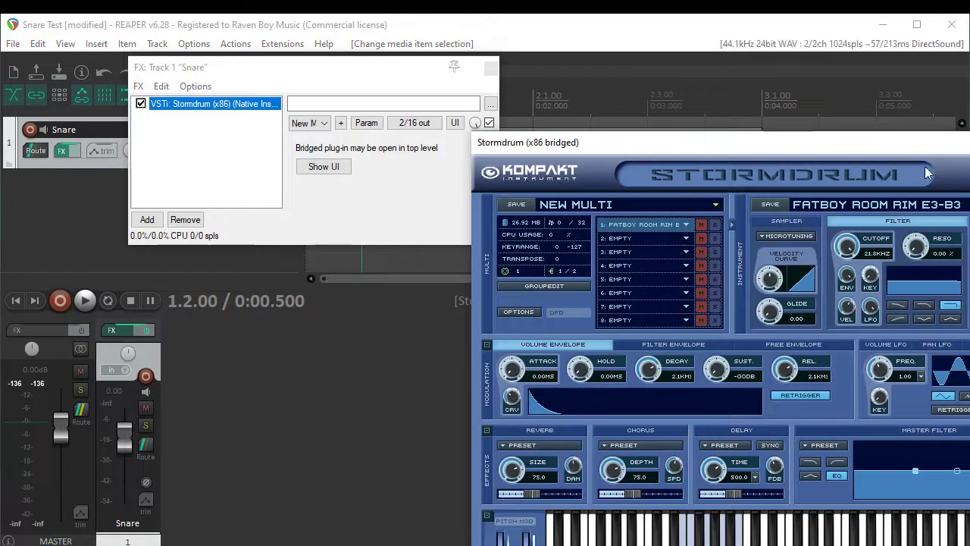
Open the Snare track's FX chain and browse Cockos plugins to add.
left_click(146, 219)
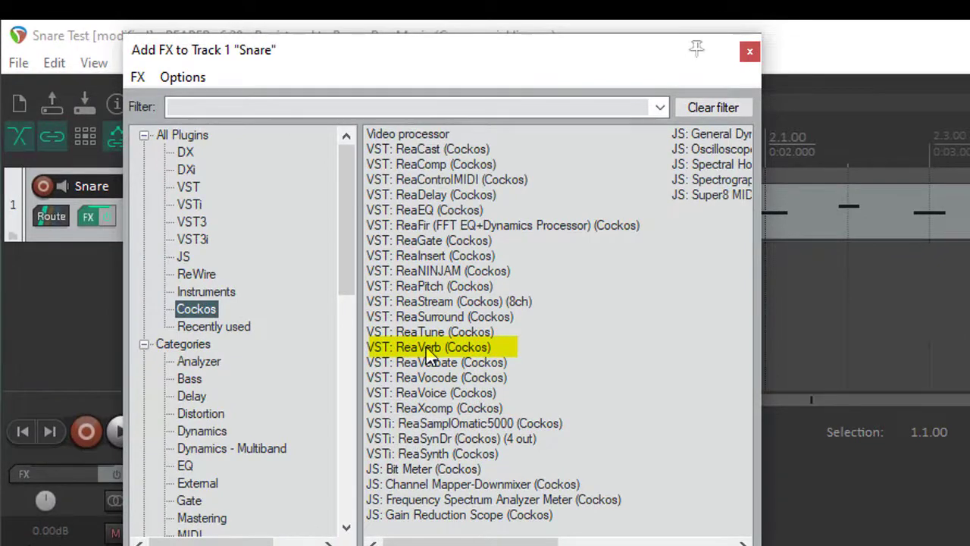
Insert ReaVerb (Cockos) after Stormdrum and load the sweetverbo preset.
double_click(429, 346)
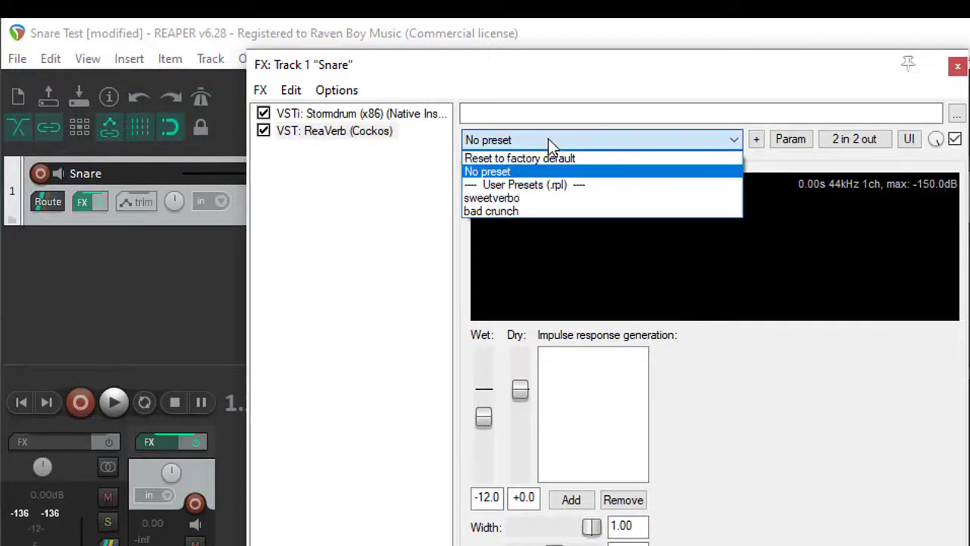
left_click(491, 198)
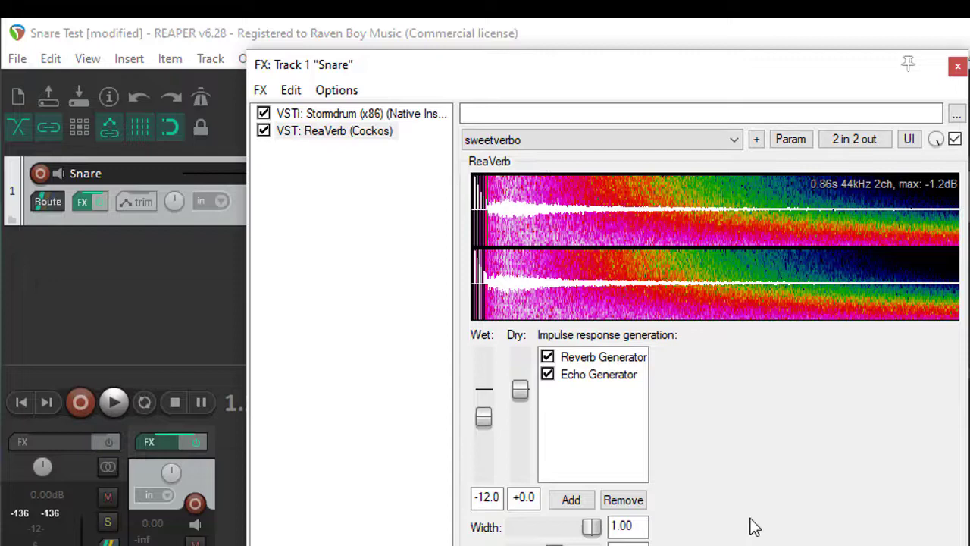
mouse_move(773, 420)
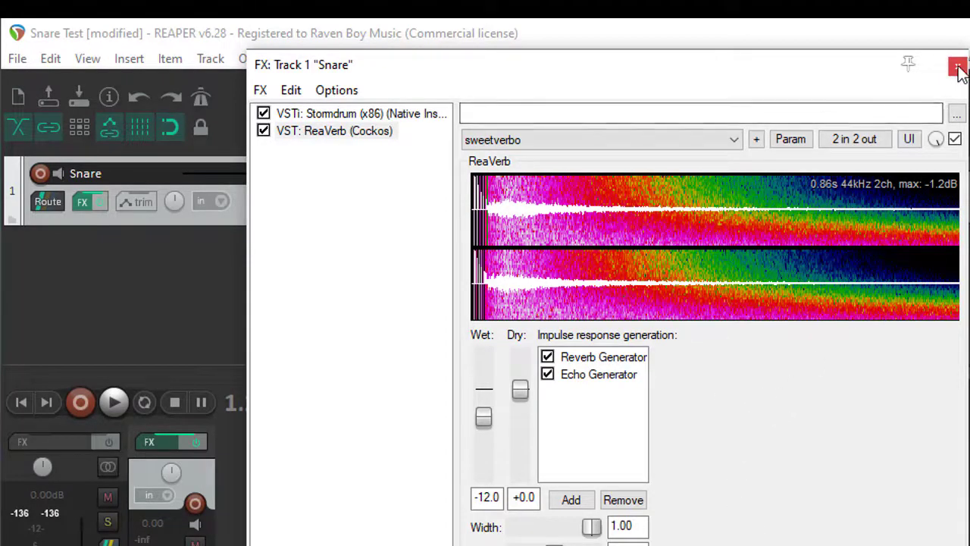
Close the FX chain and play the snare through the reverb, then stop.
left_click(958, 68)
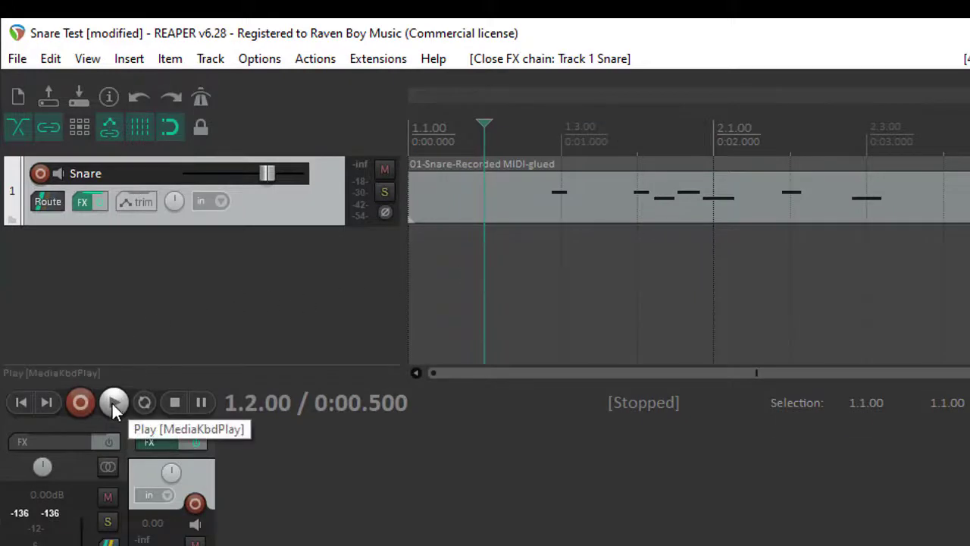
left_click(114, 402)
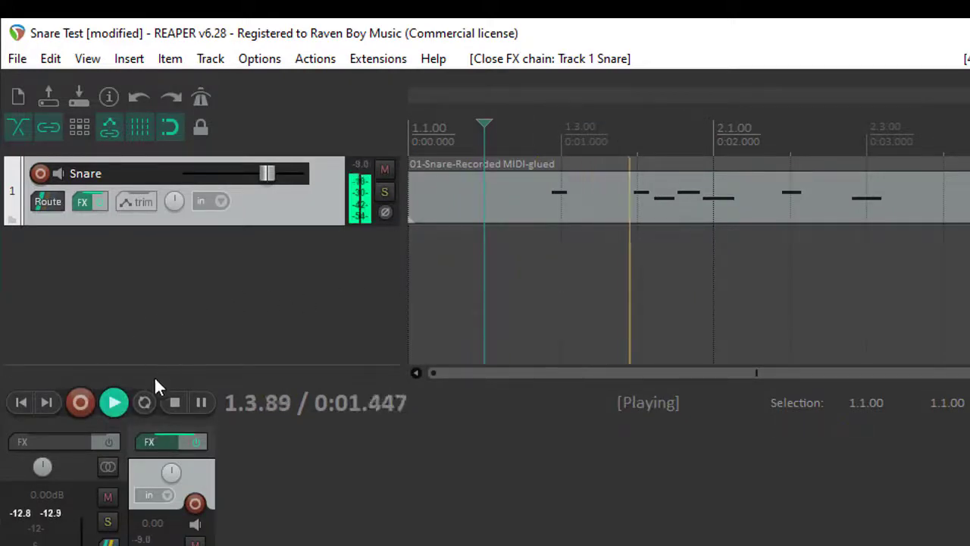
mouse_move(173, 403)
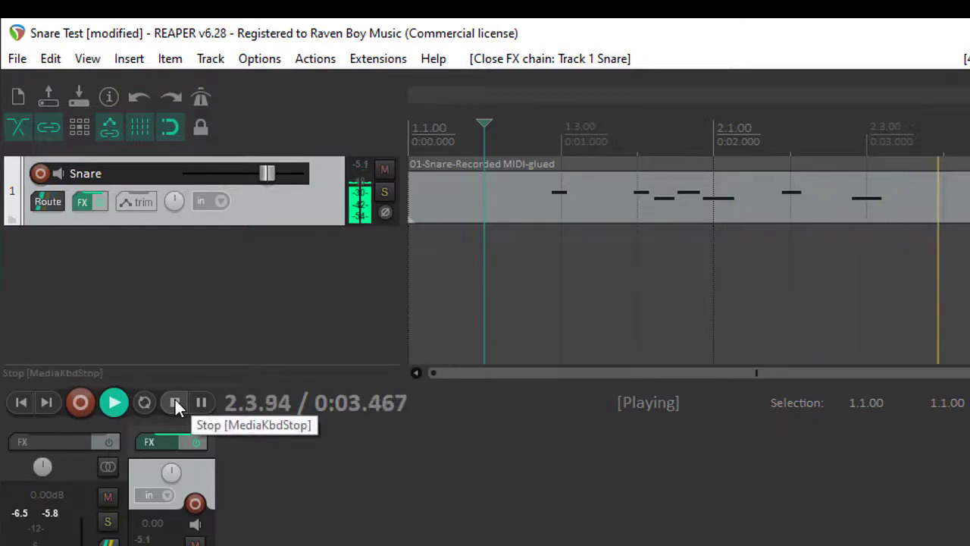
left_click(174, 402)
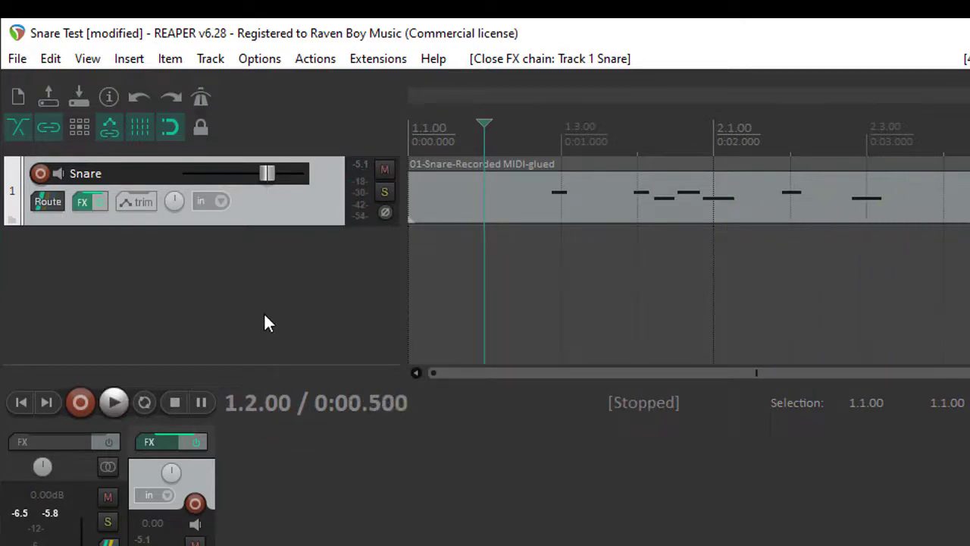
mouse_move(256, 317)
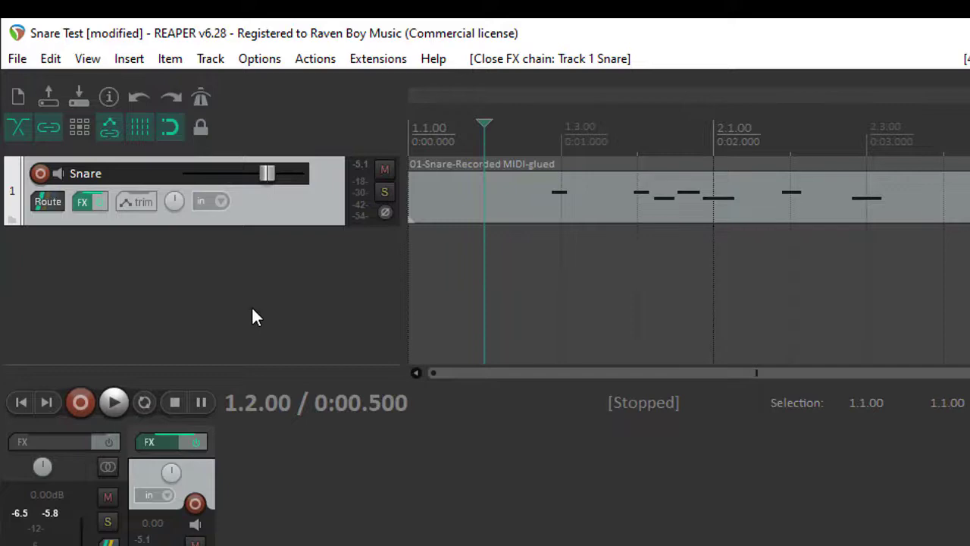
Reopen the FX chain, bypass ReaVerb, and audition the dry snare, then stop.
left_click(82, 201)
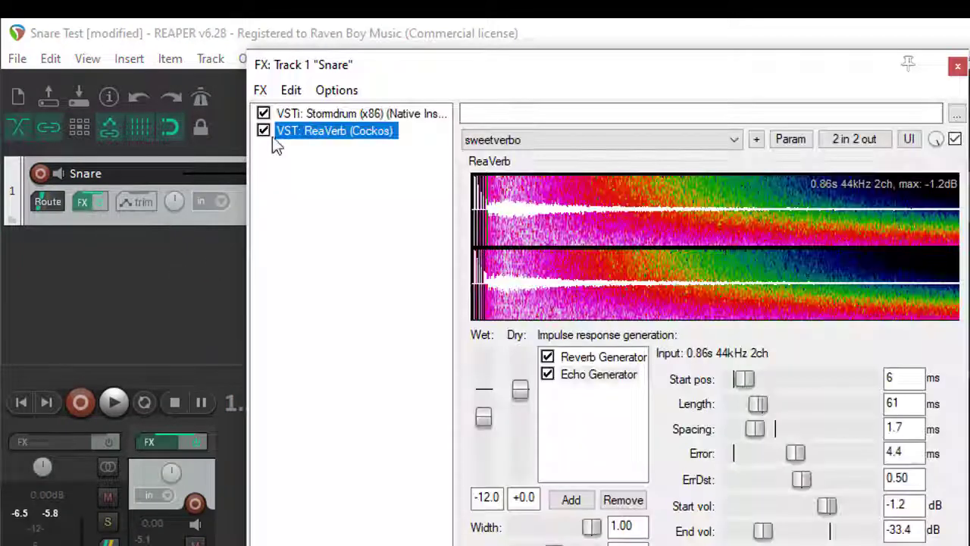
left_click(263, 131)
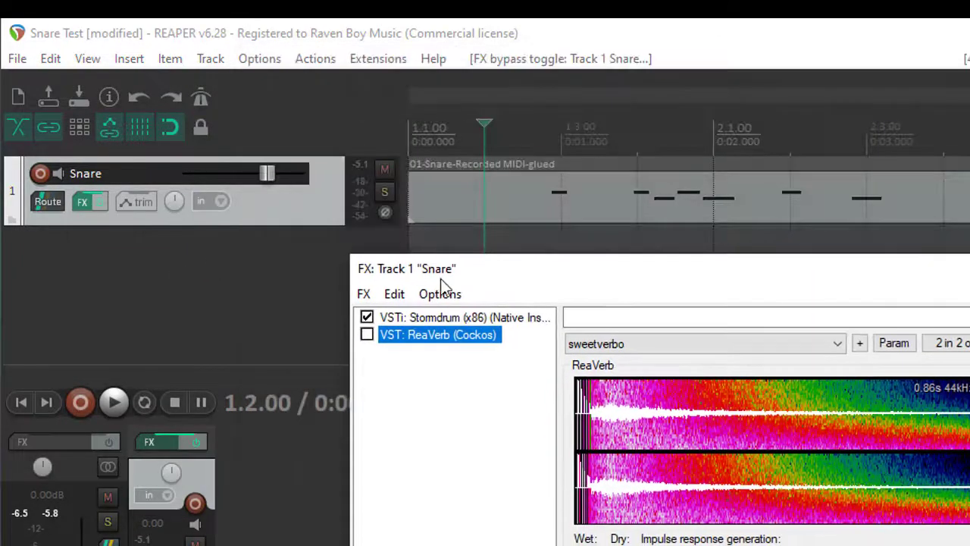
left_click(113, 402)
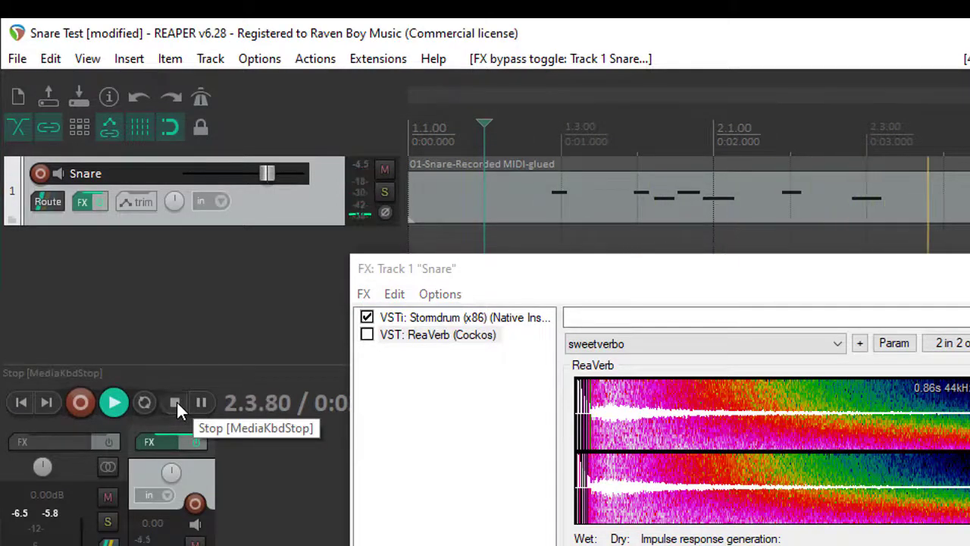
left_click(366, 334)
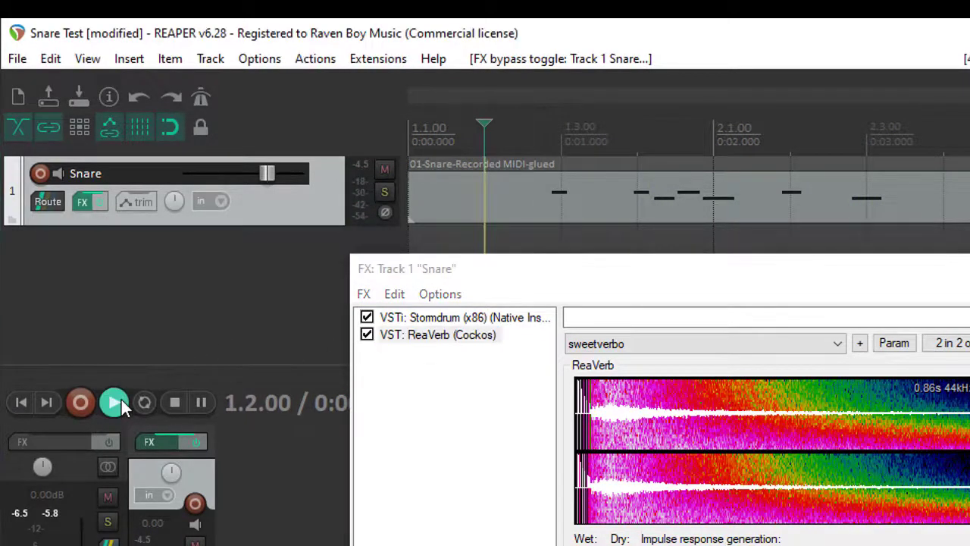
Play the snare with ReaVerb re-enabled, then close the FX chain window.
left_click(114, 403)
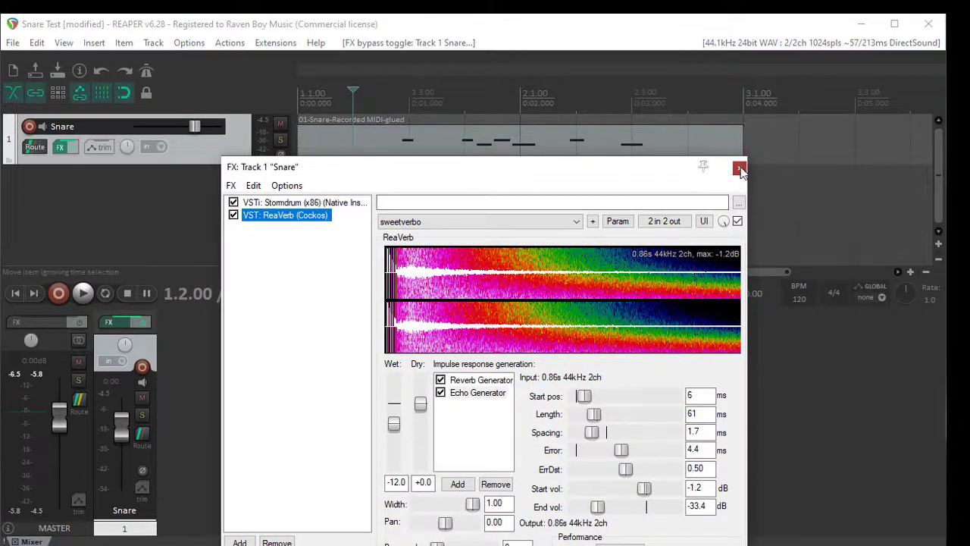
left_click(739, 167)
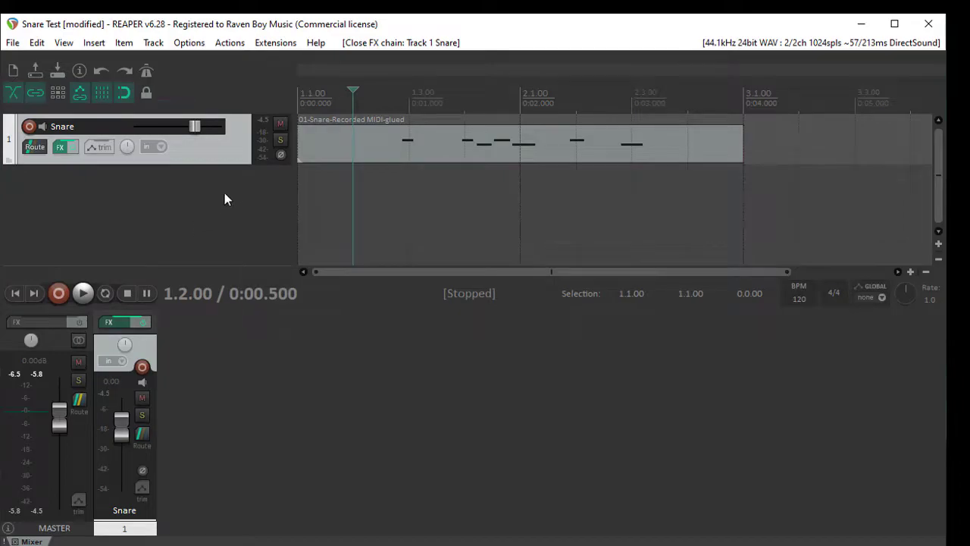